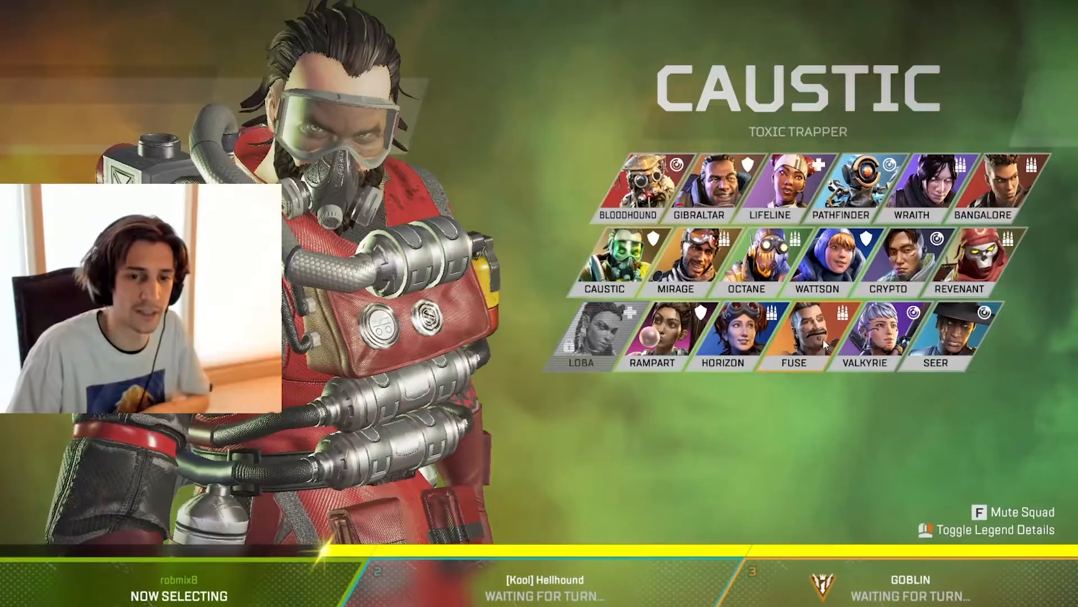
Switch to the Streamlabs Alert Box general settings with the Synth Alerts theme.
left_click(606, 258)
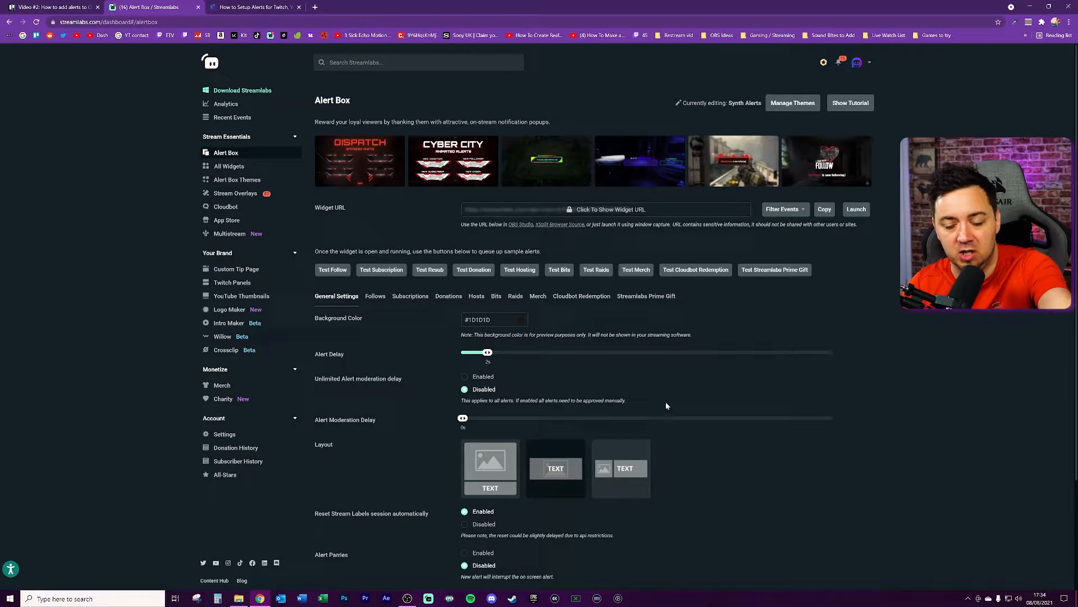
scroll("down", 3)
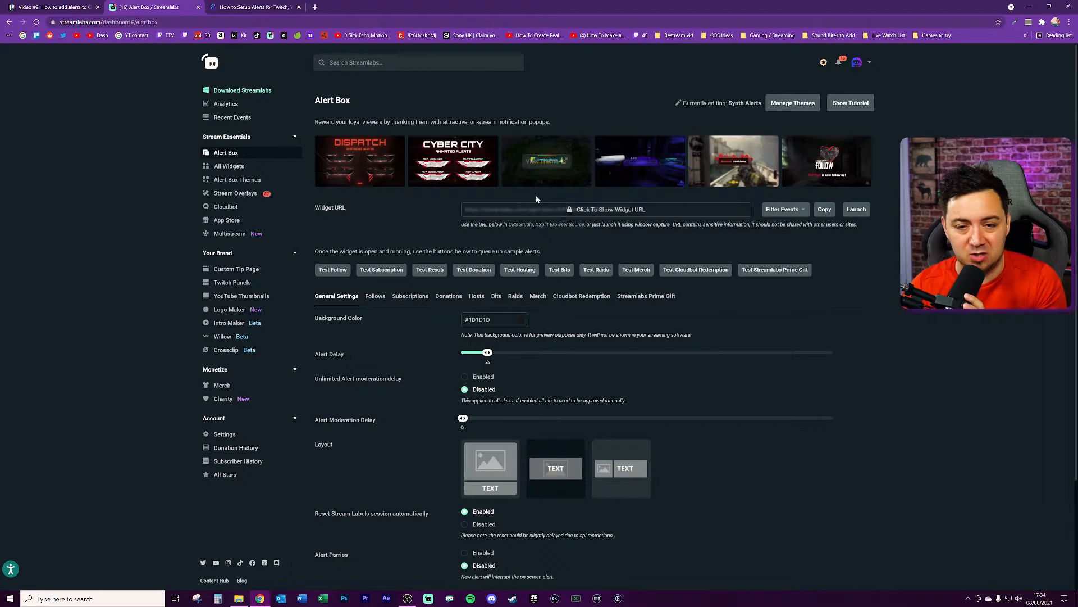
left_click(824, 209)
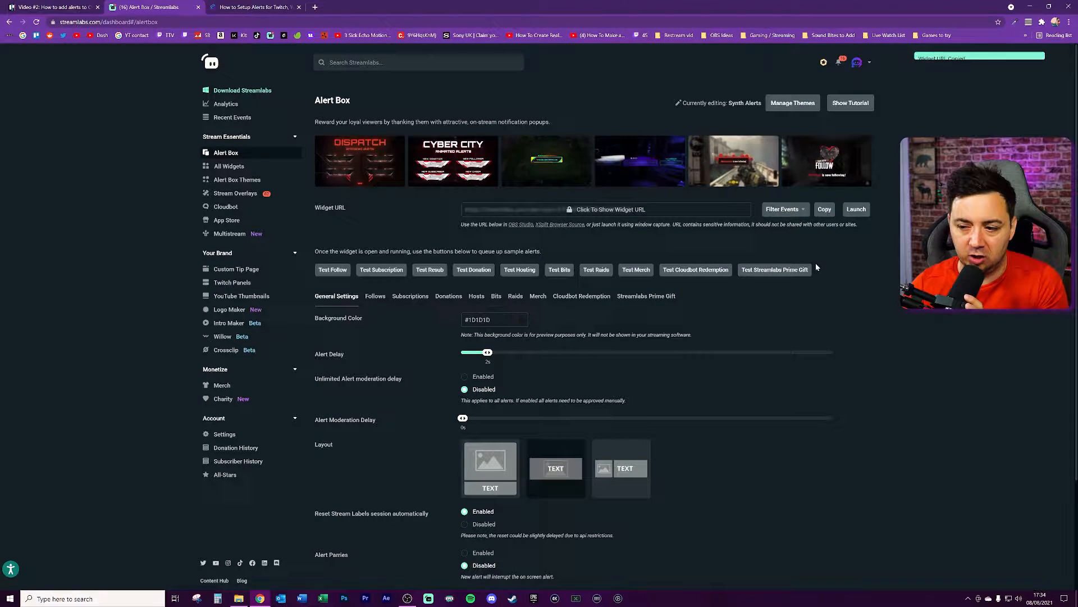
left_click(824, 209)
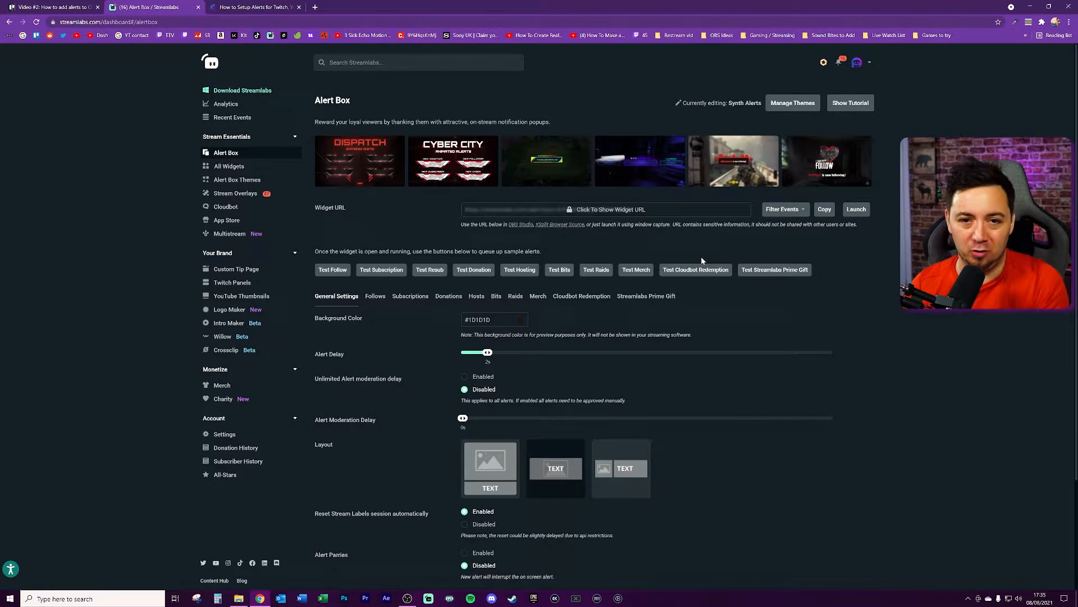
scroll("down", 3)
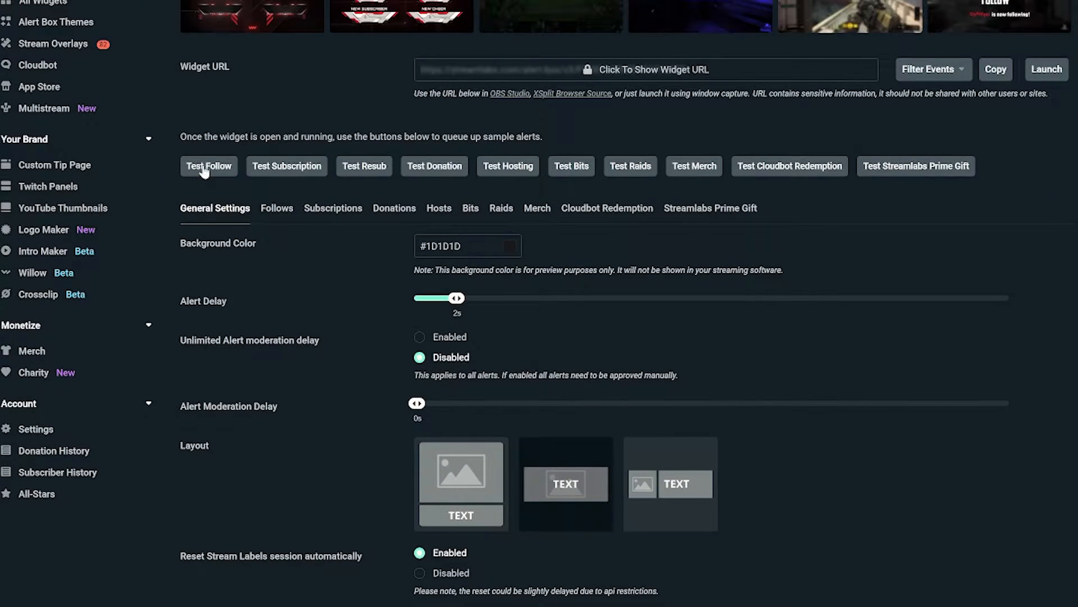
mouse_move(368, 189)
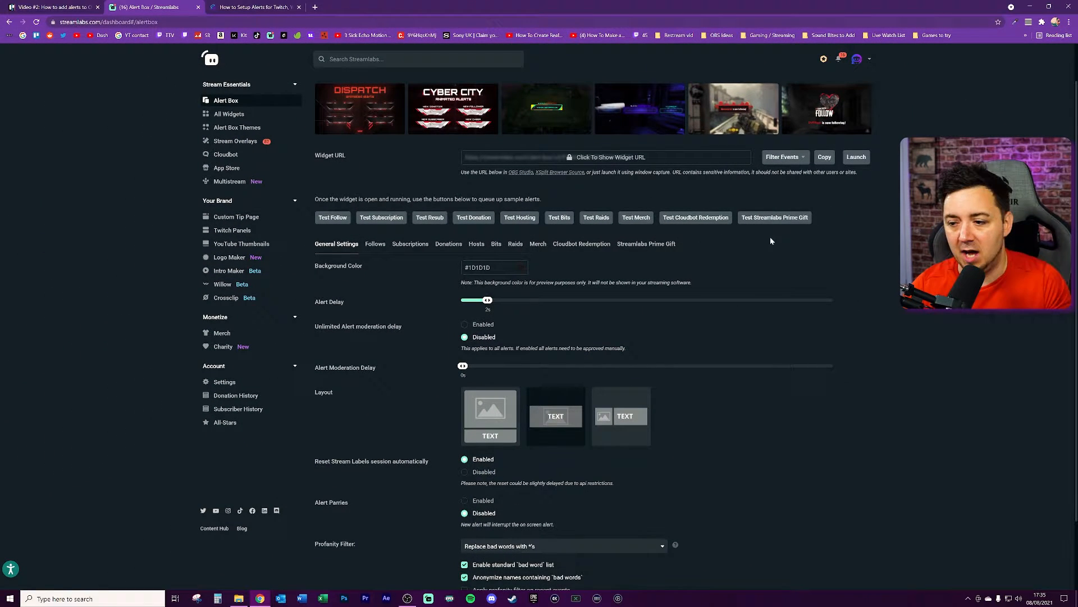
mouse_move(640, 354)
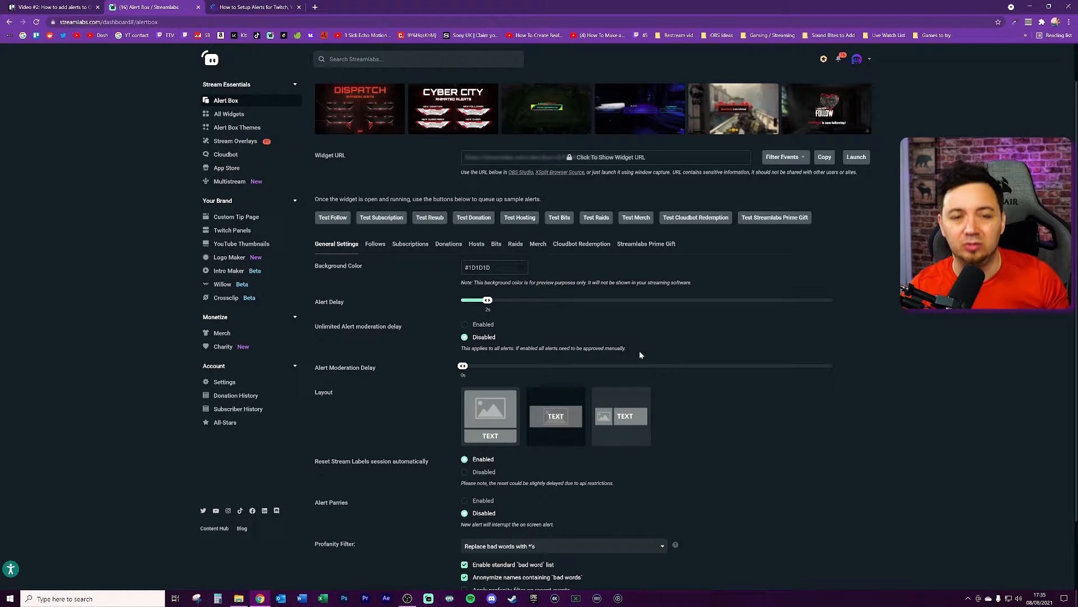
scroll("down", 3)
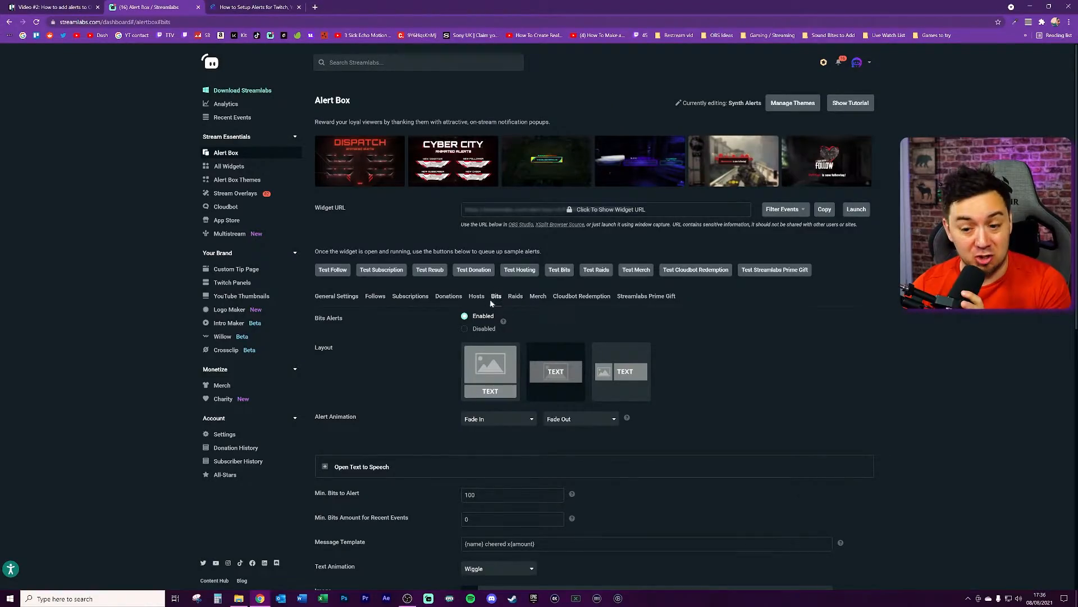
Expand and review Bits text-to-speech: enabled from 100 bits, Brian voice.
left_click(361, 466)
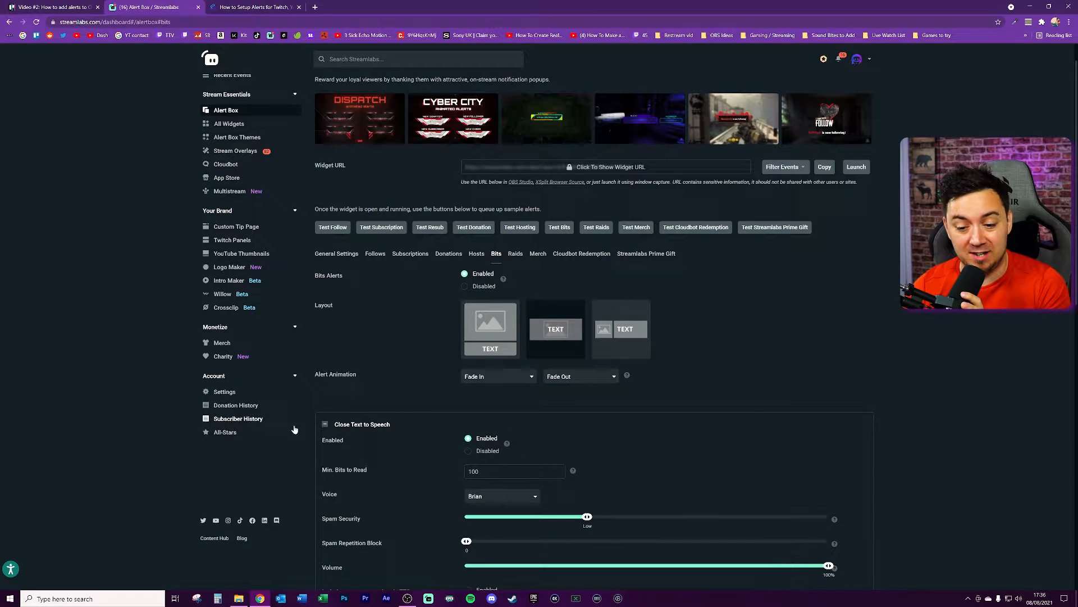
scroll("down", 3)
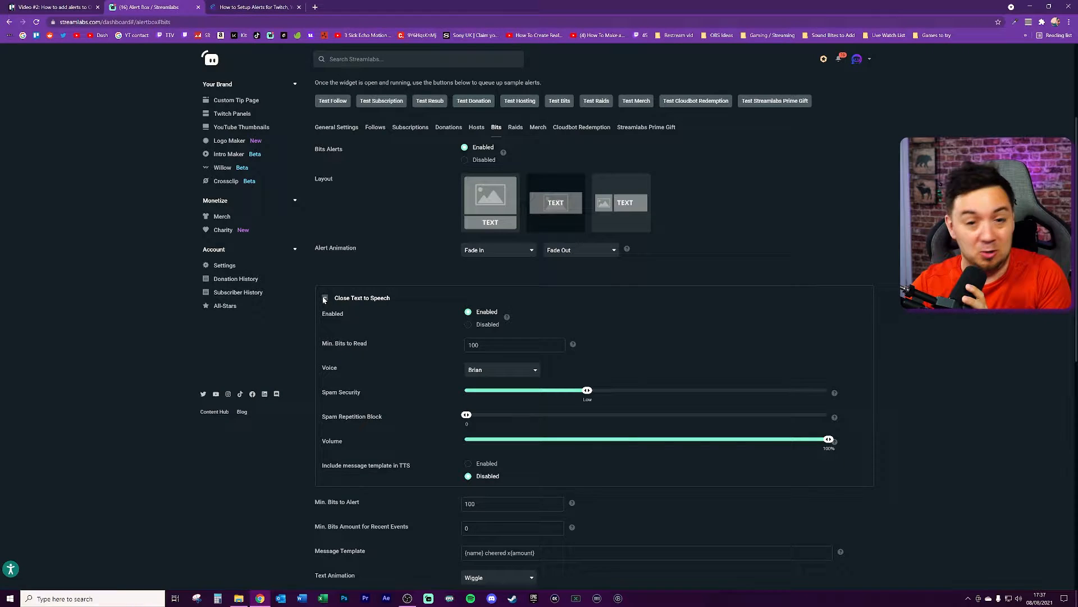
scroll("down", 3)
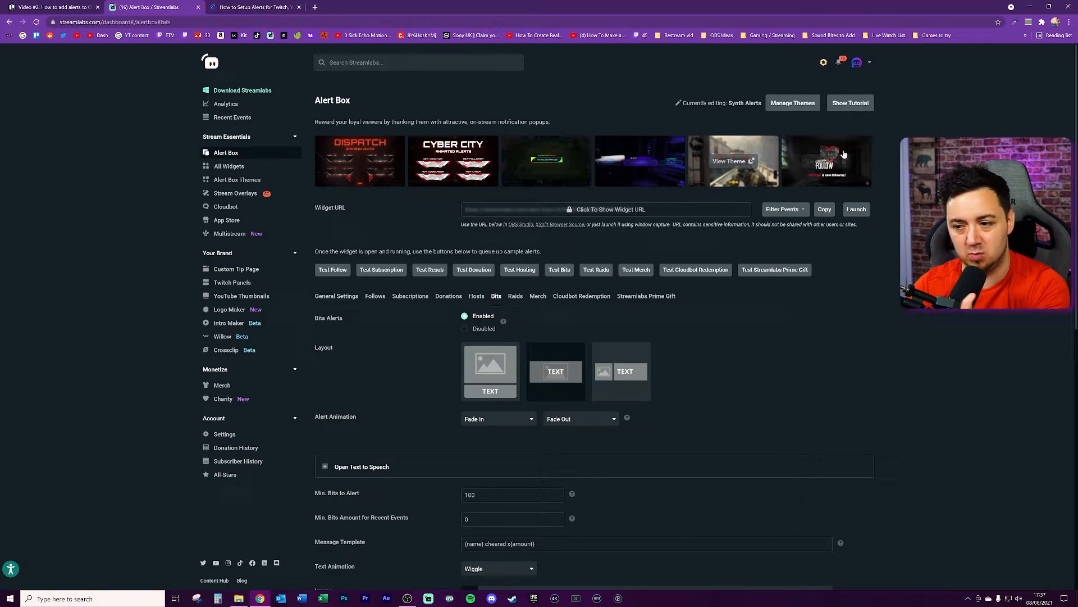
mouse_move(359, 161)
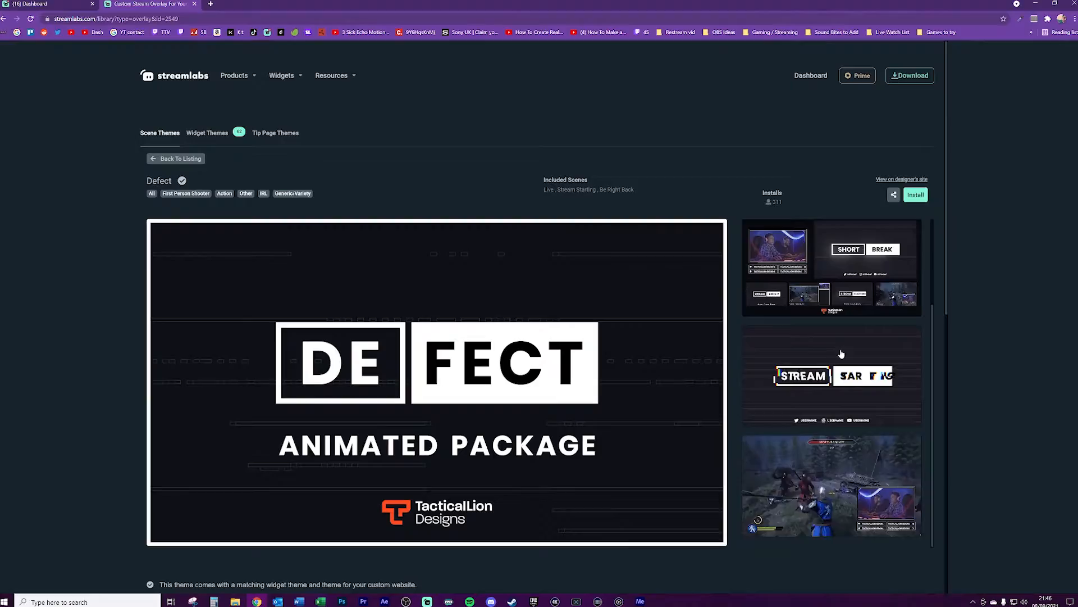
Scroll through the Defect animated theme package listing.
scroll("down", 3)
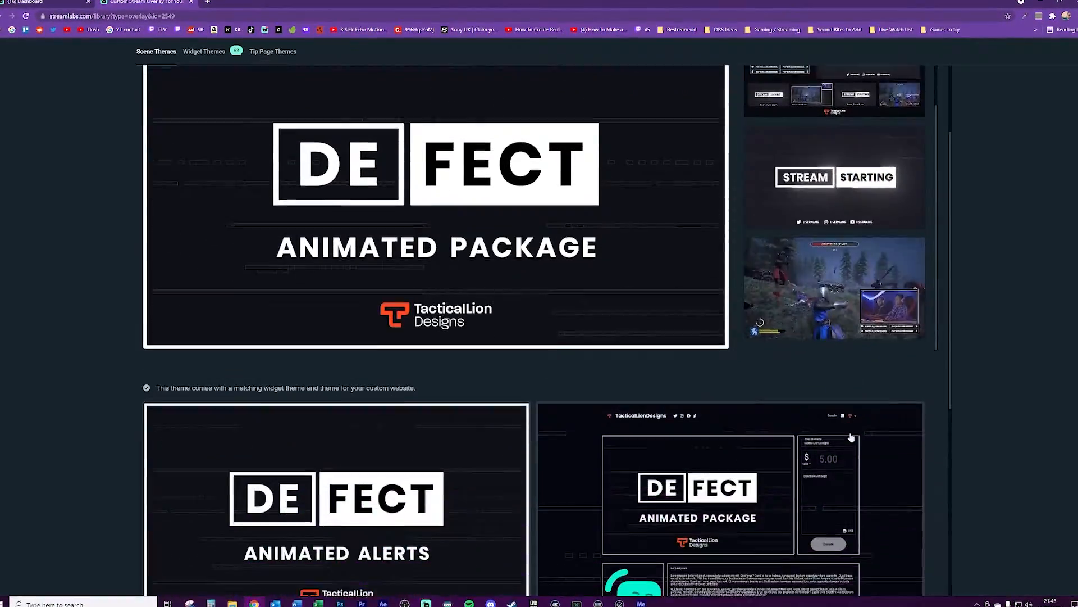
scroll("down", 3)
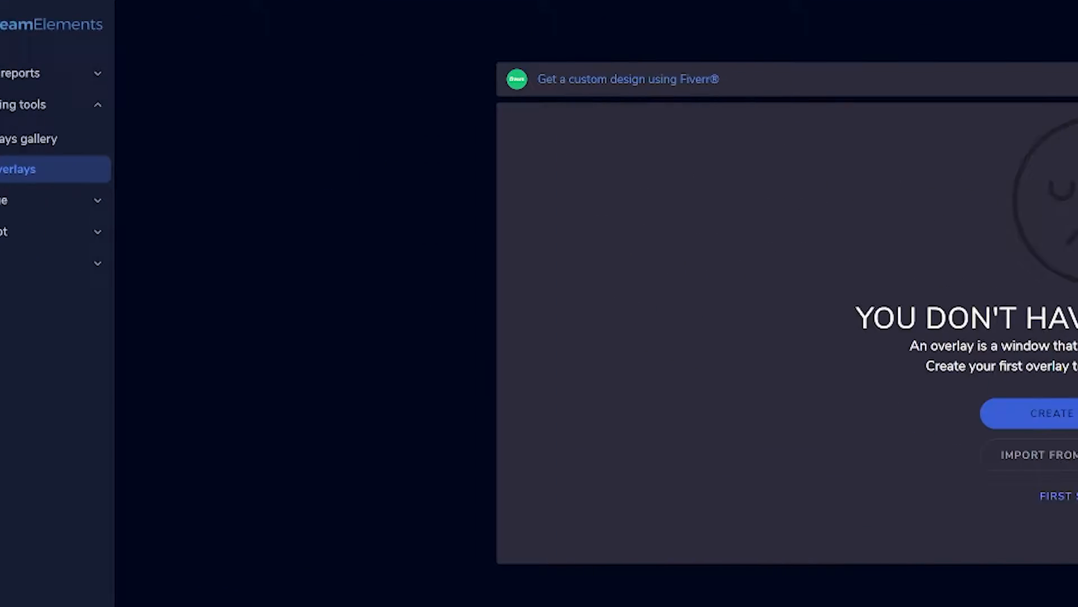
Create a 1080p overlay 'Main Overlays - Stream Elements' and add an AlertBox widget.
left_click(1054, 413)
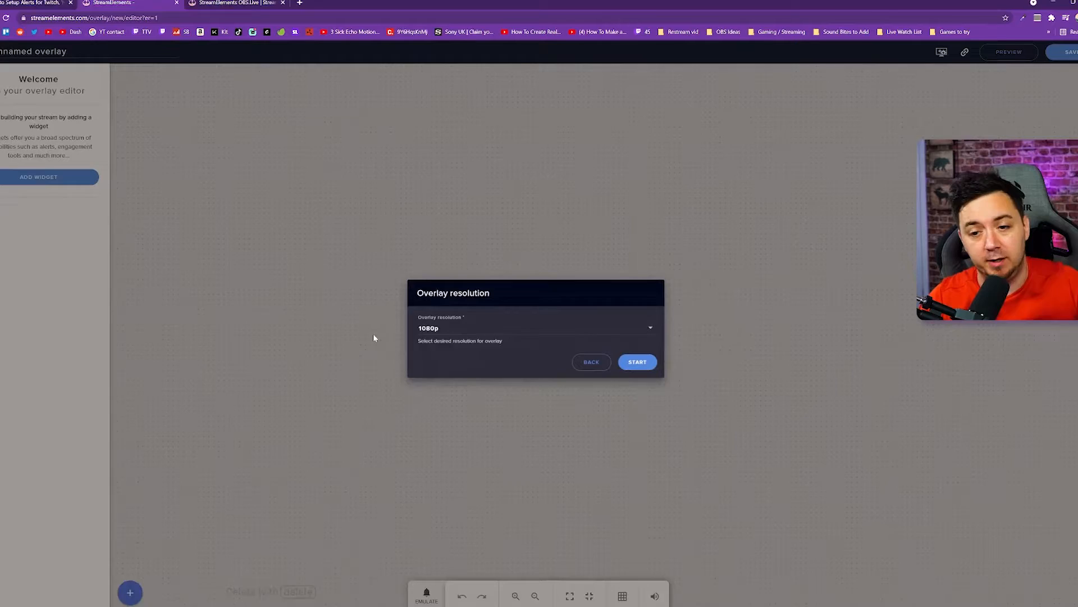
left_click(637, 361)
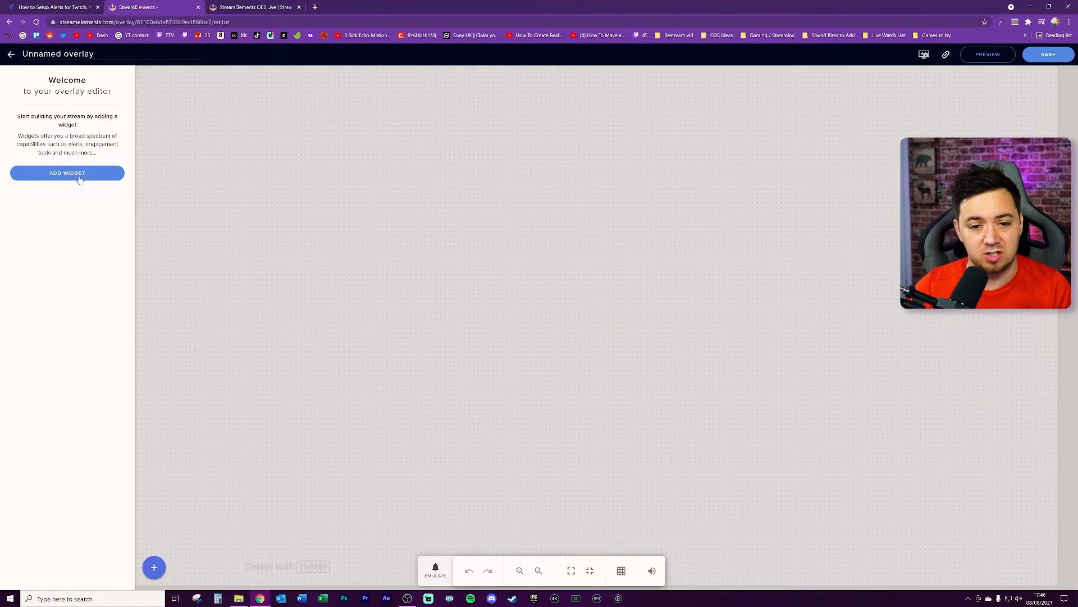
type("Main Overlays - Stream Elements")
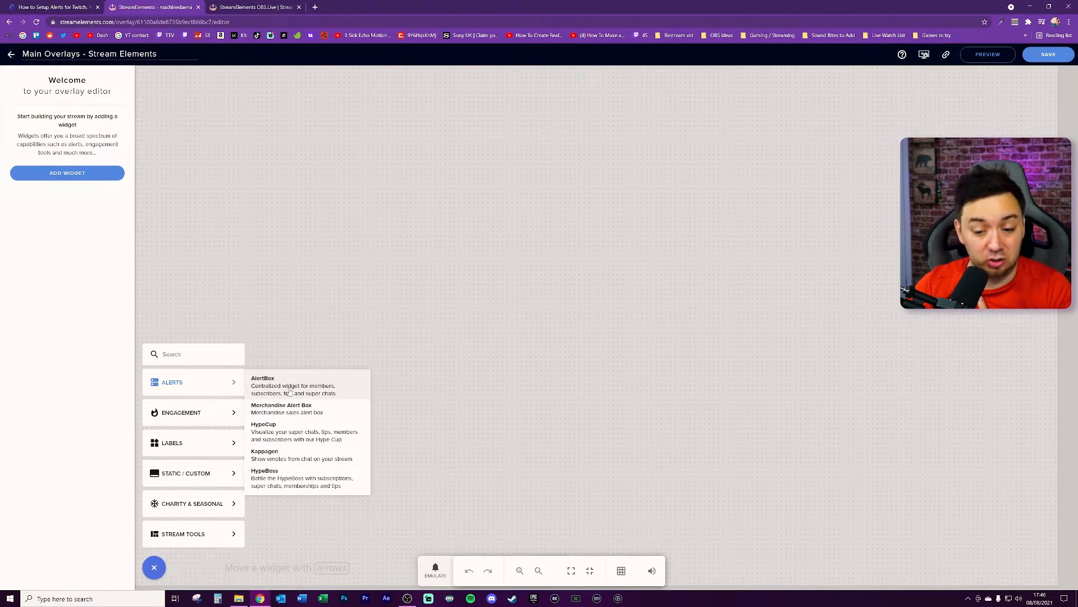
left_click(262, 382)
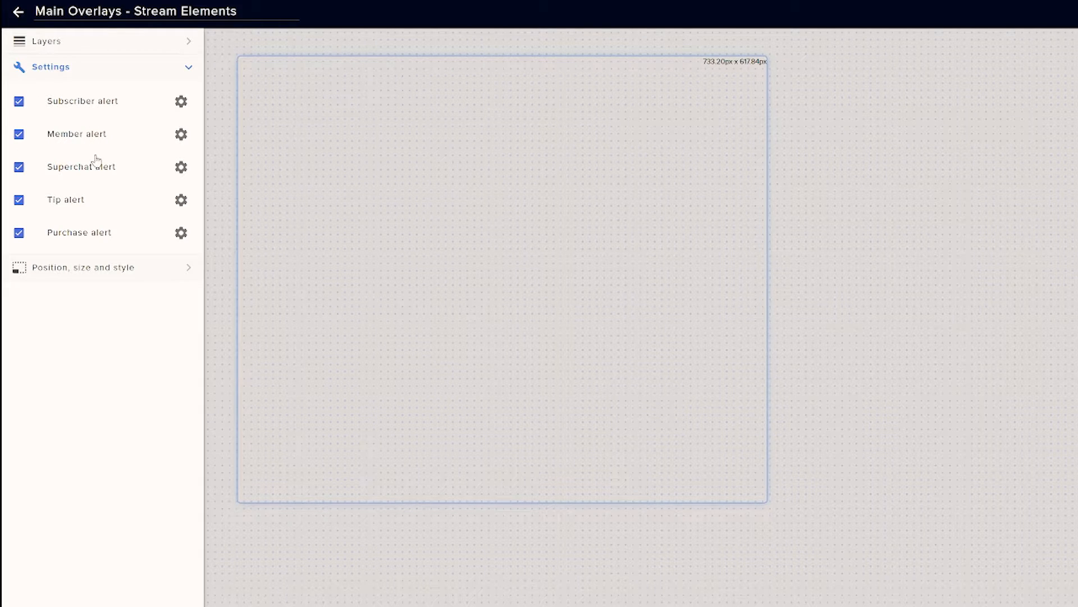
mouse_move(113, 361)
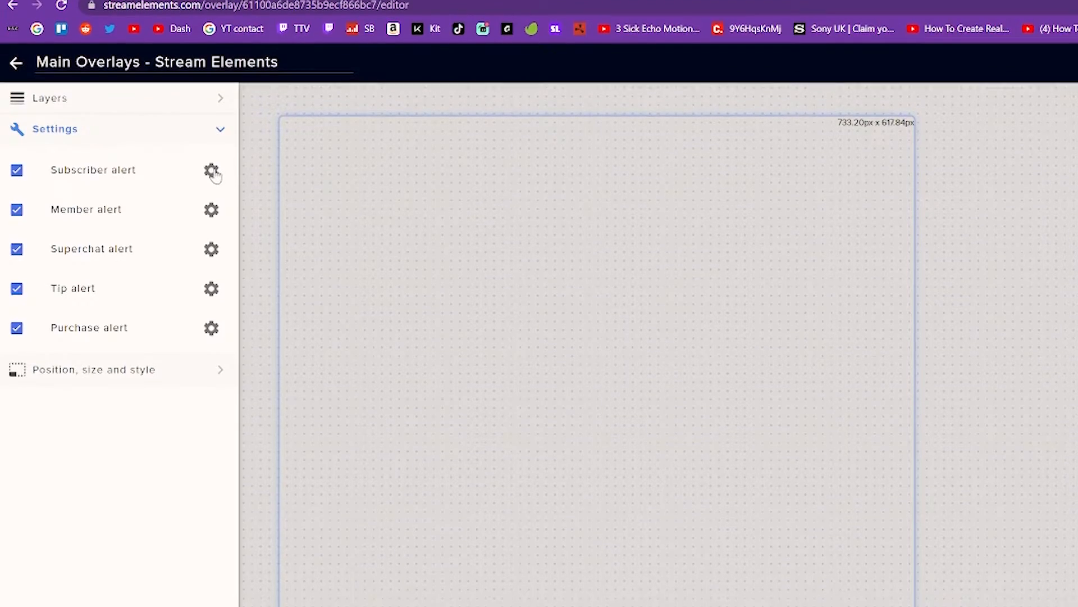
Open the subscriber alert's advanced settings and scroll through its variation options.
left_click(212, 170)
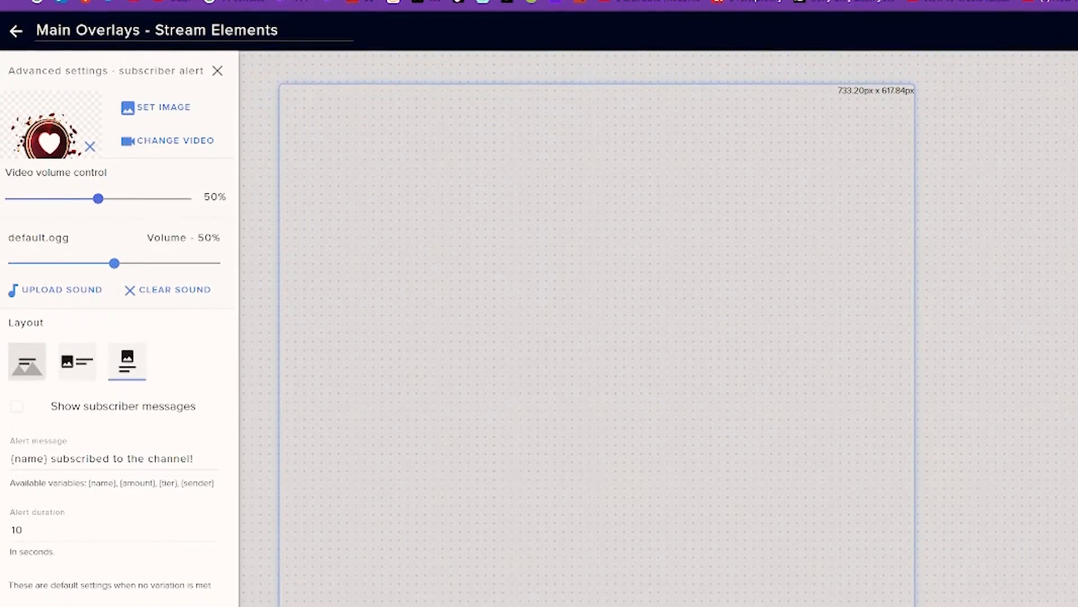
scroll("down", 3)
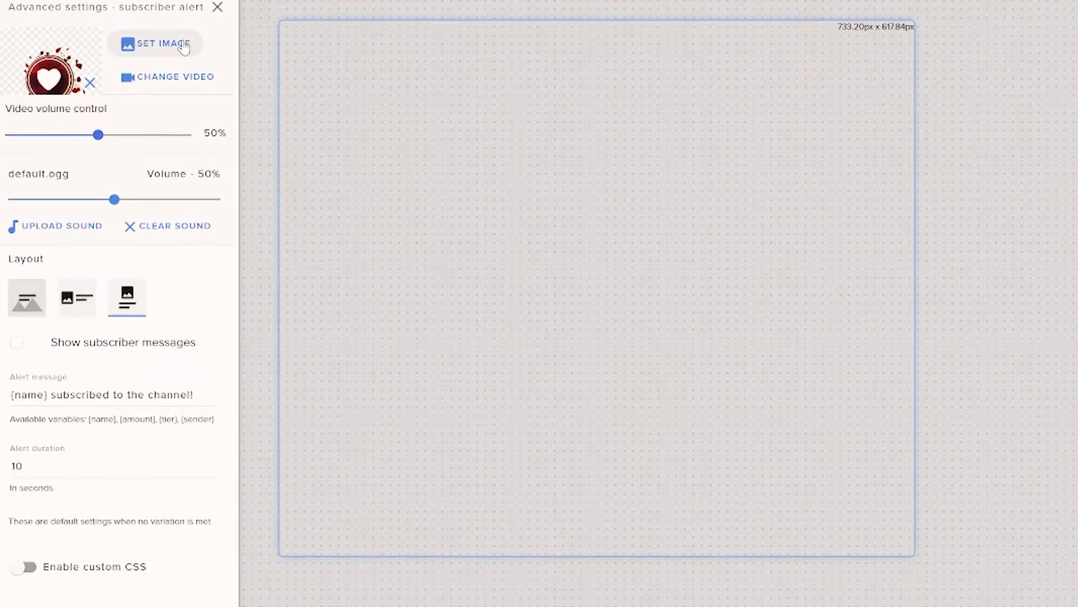
scroll("down", 3)
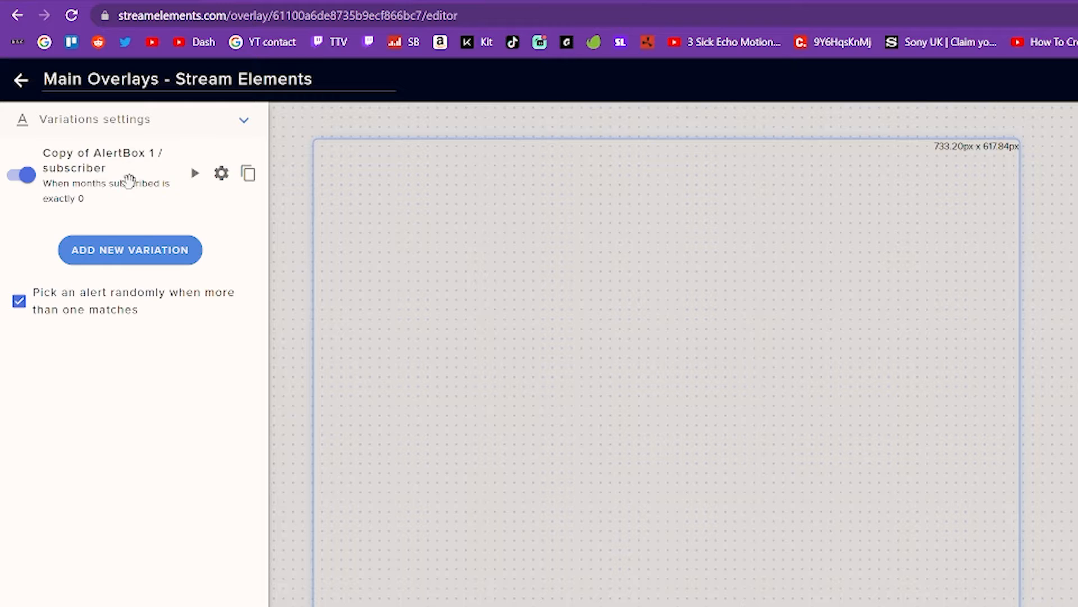
mouse_move(108, 162)
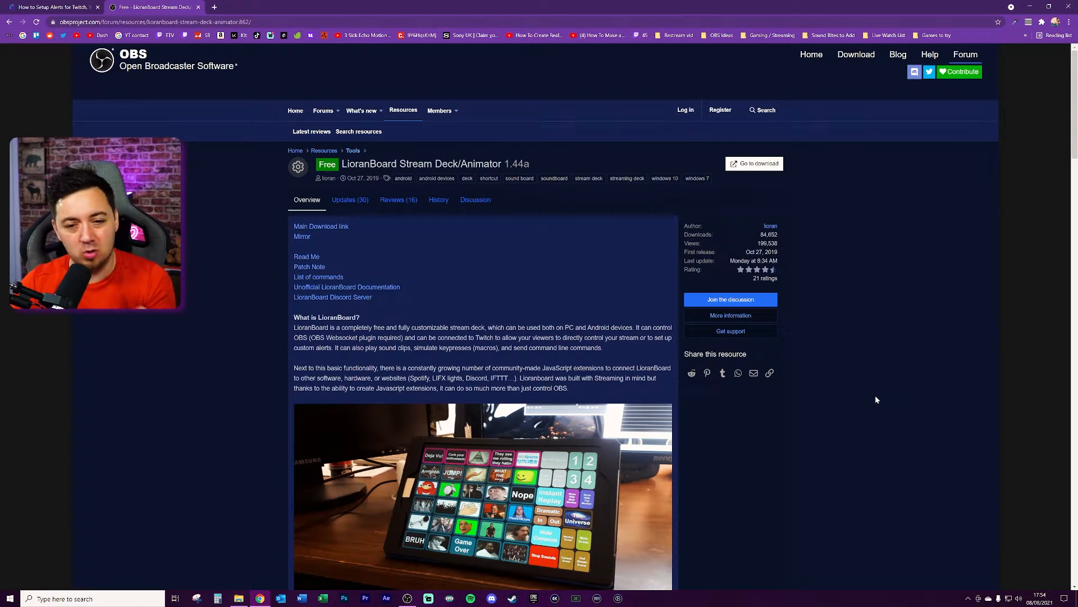
Scroll through the LioranBoard resource description and folder contents.
scroll("down", 3)
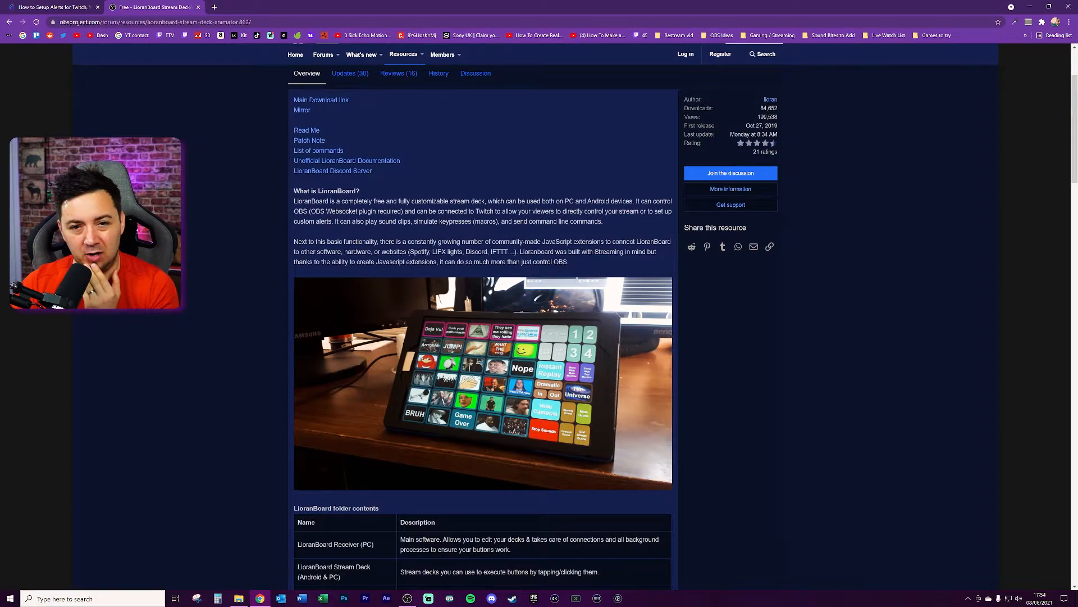
scroll("down", 3)
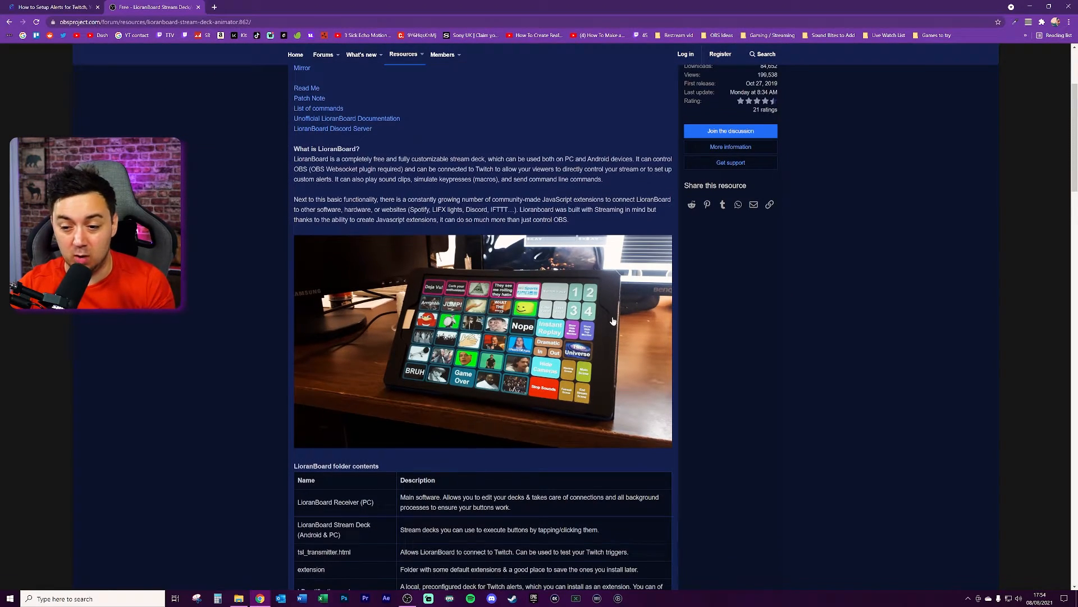
scroll("up", 3)
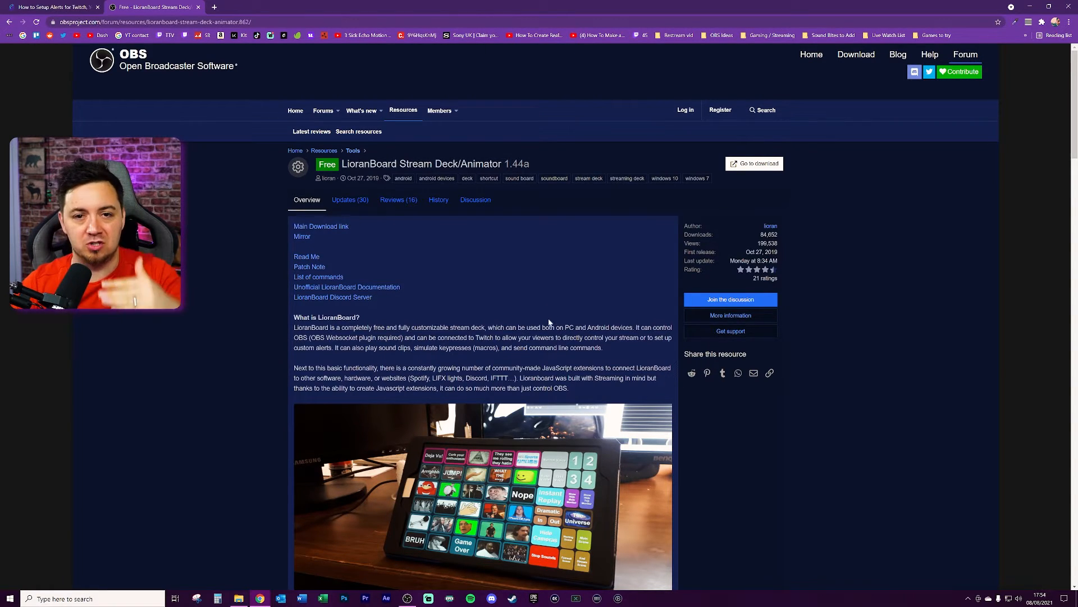
mouse_move(549, 365)
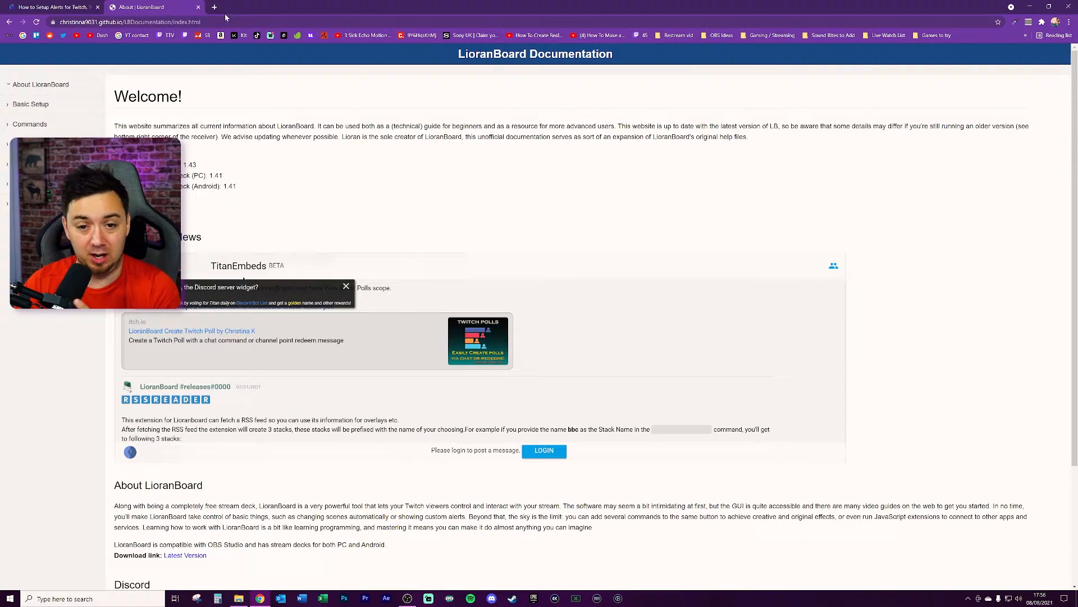
Scroll the LioranBoard Documentation welcome page past News to About and Discord.
scroll("down", 3)
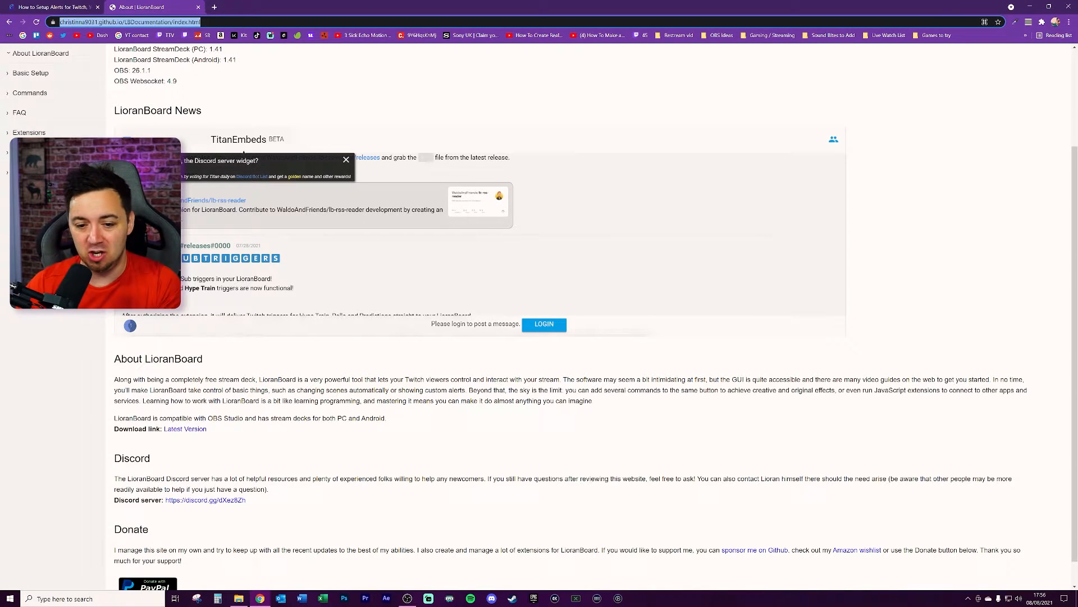
left_click_drag(114, 379, 303, 379)
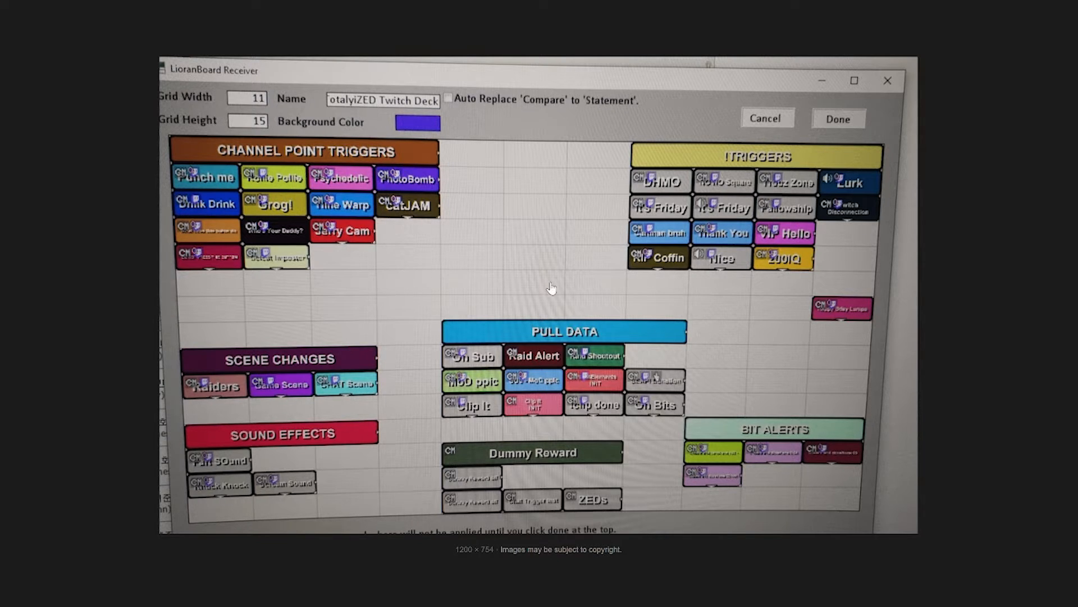
mouse_move(521, 291)
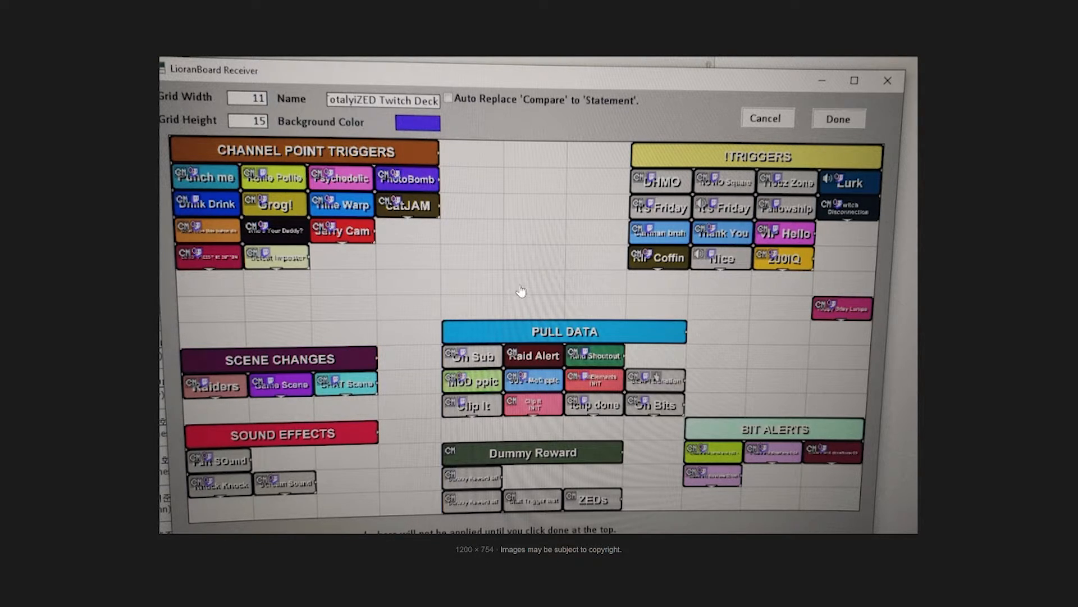
mouse_move(712, 254)
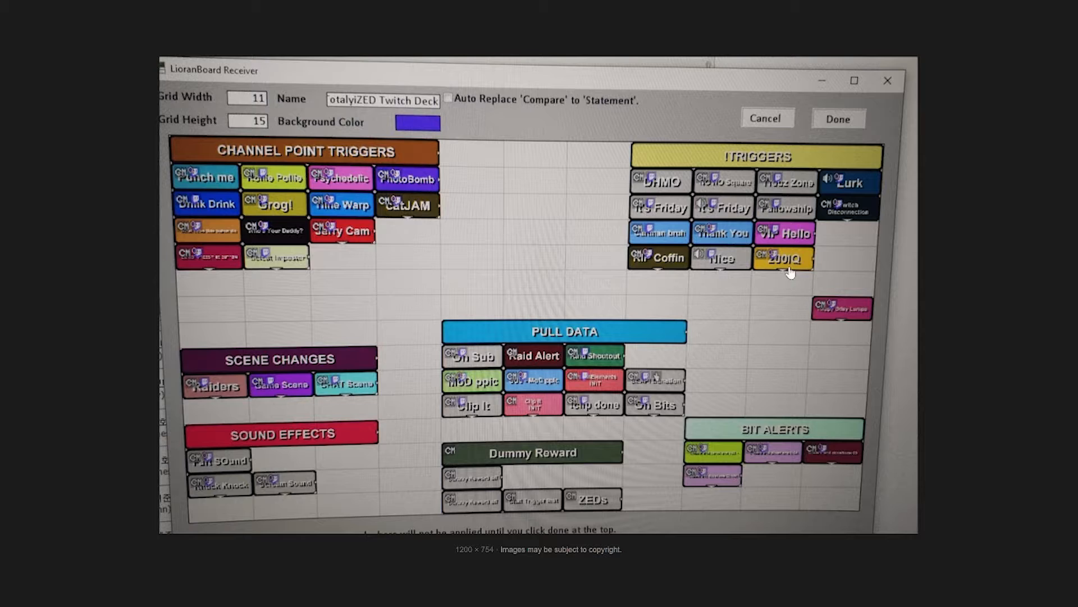
mouse_move(671, 265)
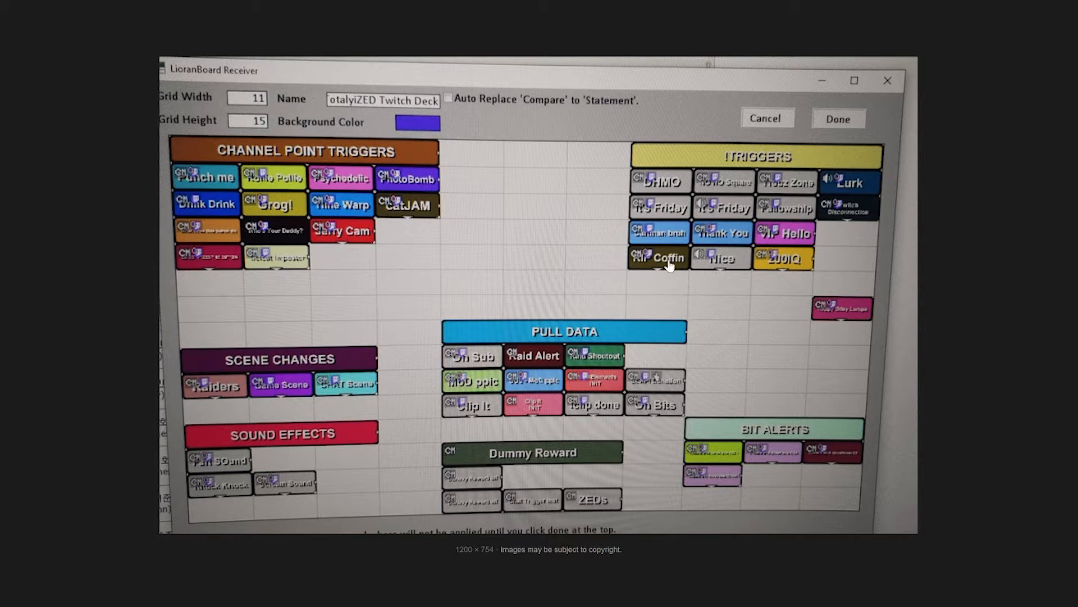
mouse_move(526, 389)
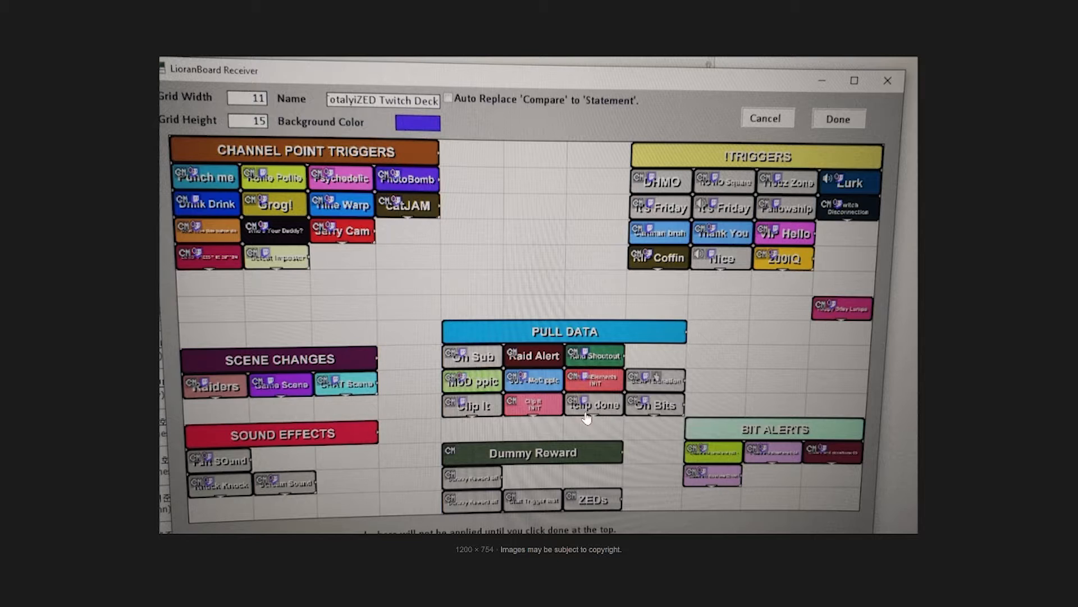
mouse_move(263, 86)
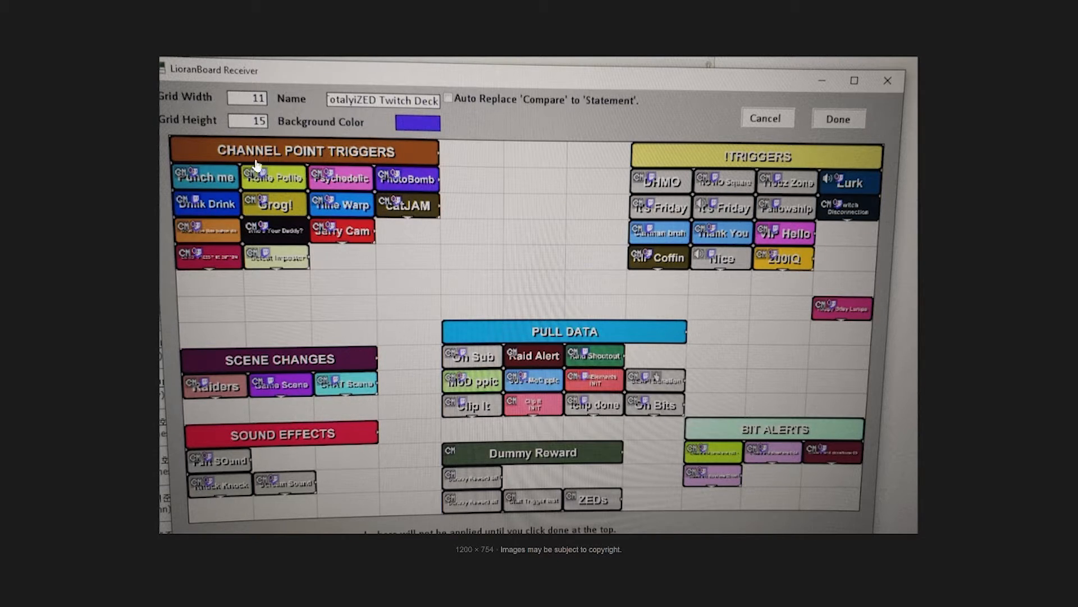
mouse_move(709, 313)
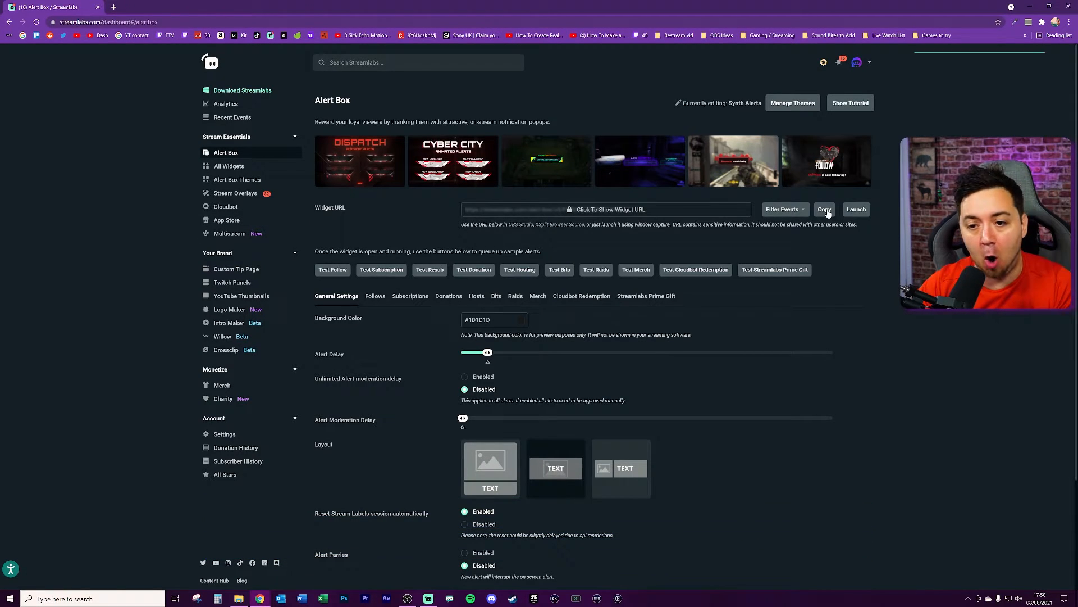
Copy the Alert Box widget URL from the Streamlabs dashboard.
left_click(824, 209)
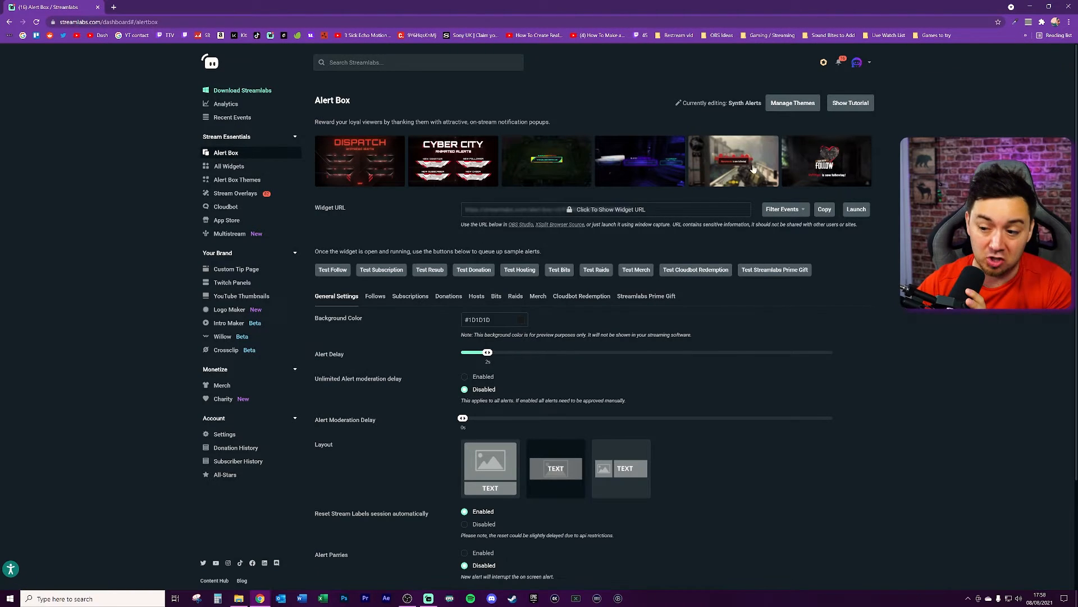
mouse_move(616, 251)
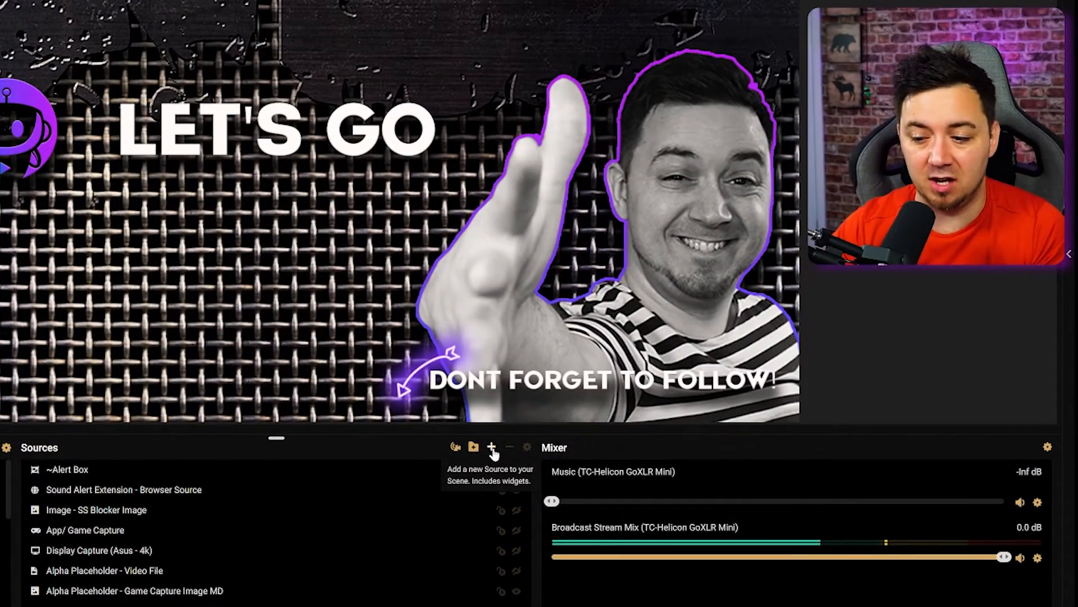
Add an Alertbox widget source, 'Alertbox - TEST', to the scene and close its settings.
left_click(493, 447)
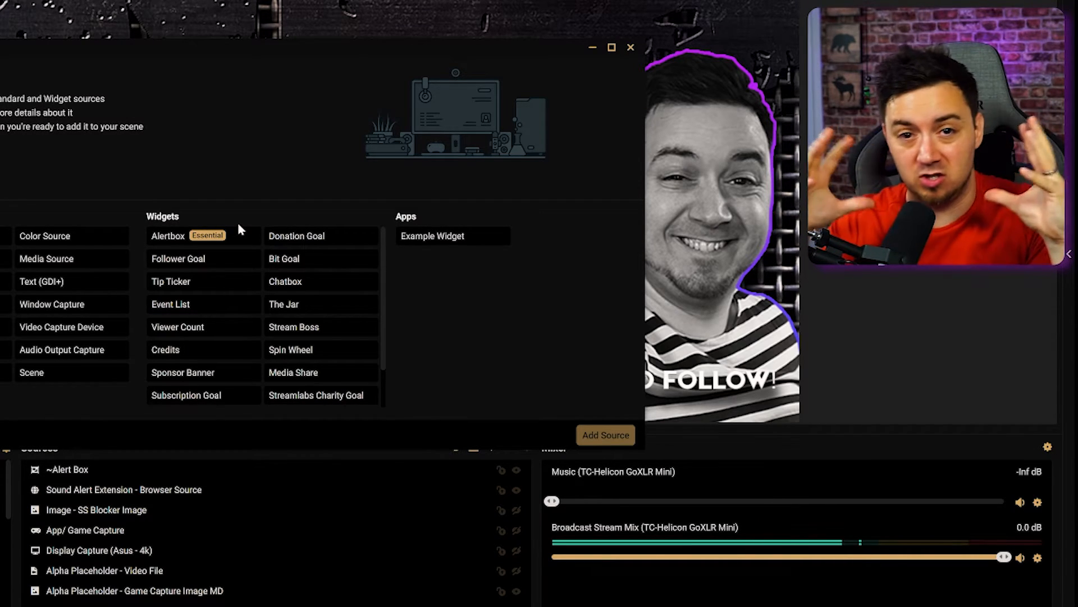
left_click(168, 235)
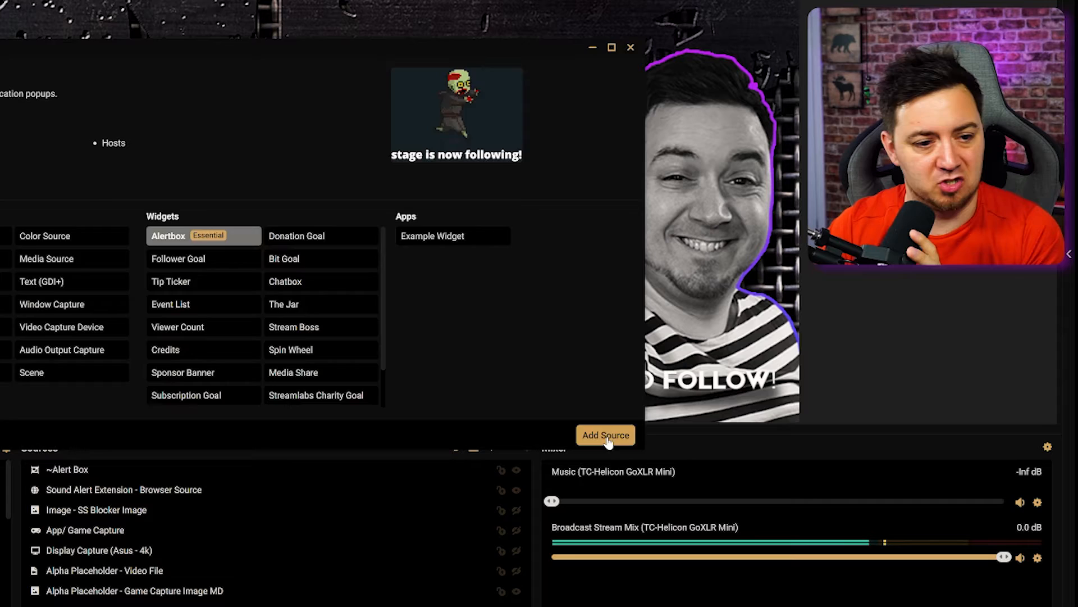
left_click(604, 435)
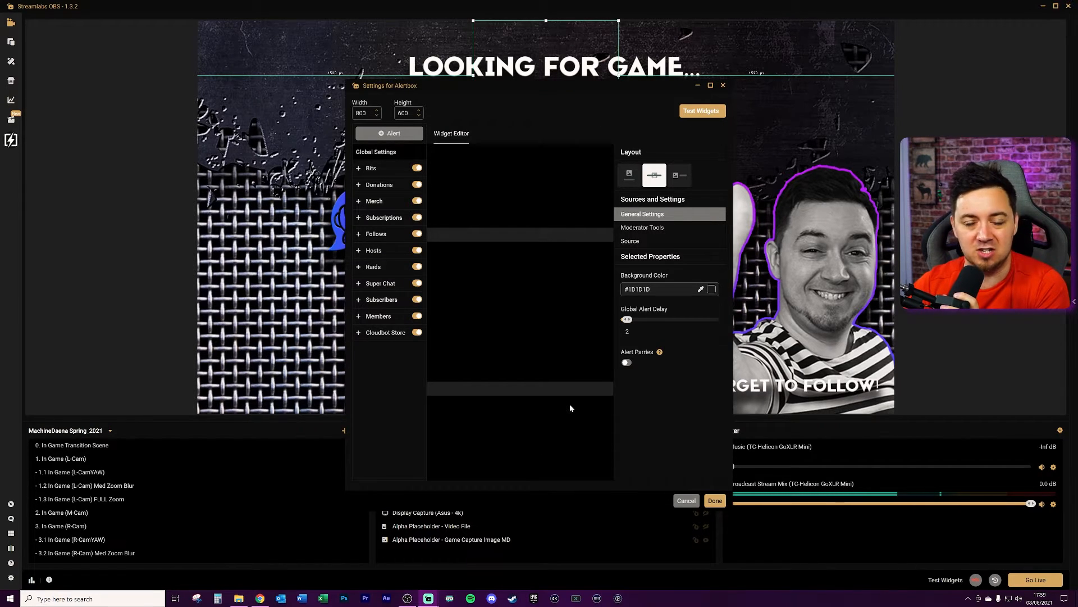
left_click(714, 500)
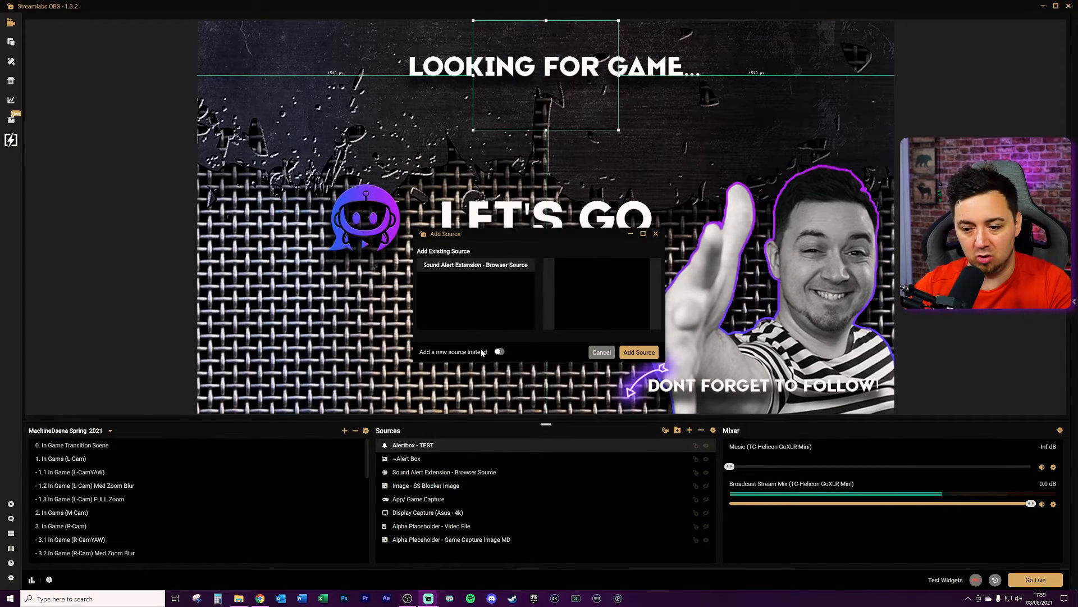
Create a new source named 'Browser Source' with the pasted widget URL.
left_click(499, 352)
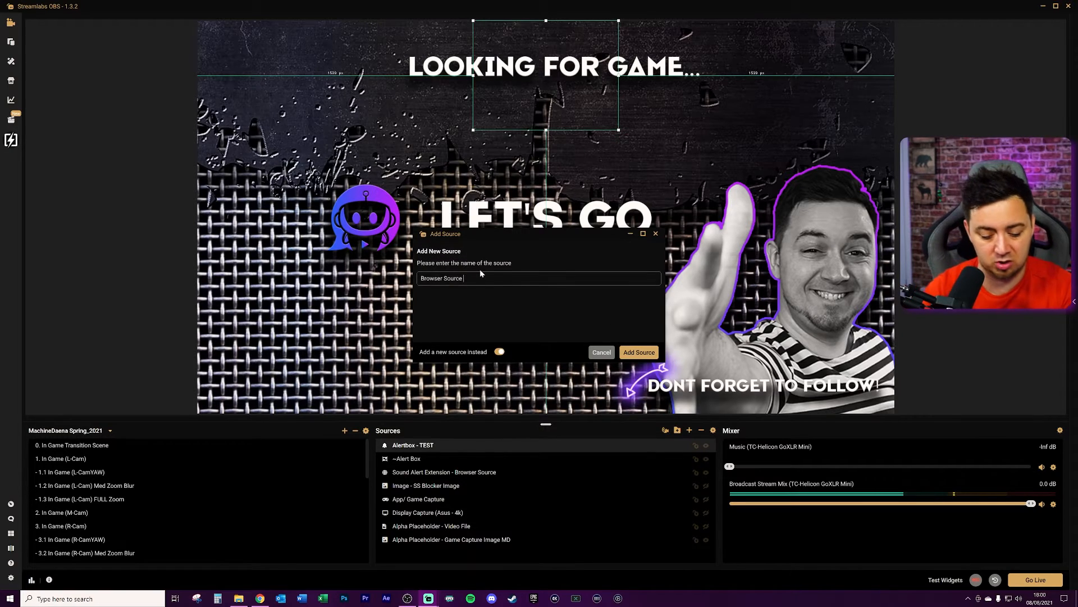
left_click(637, 353)
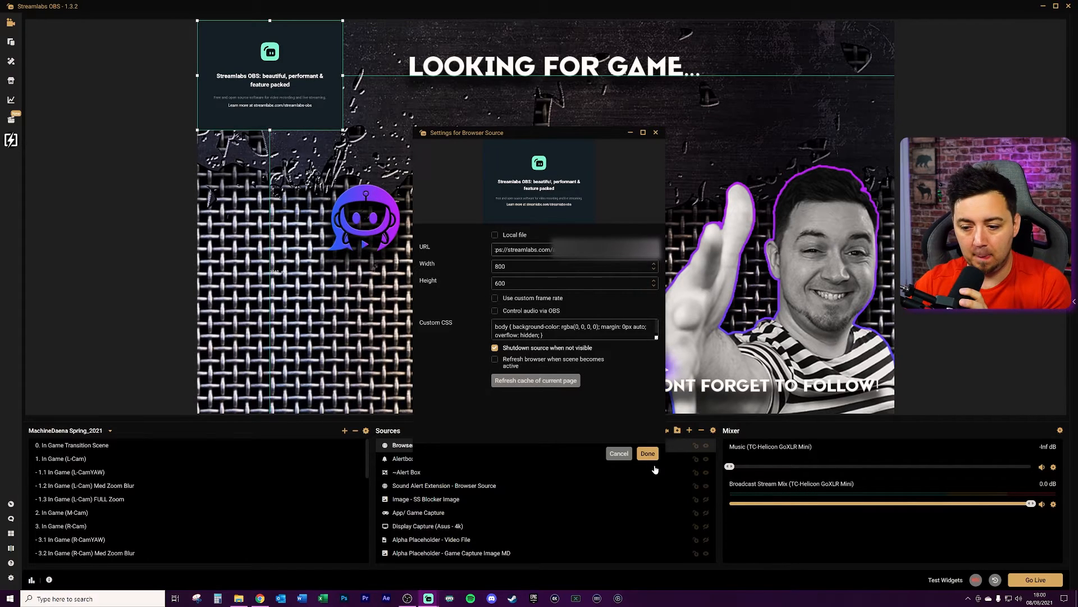
left_click(646, 454)
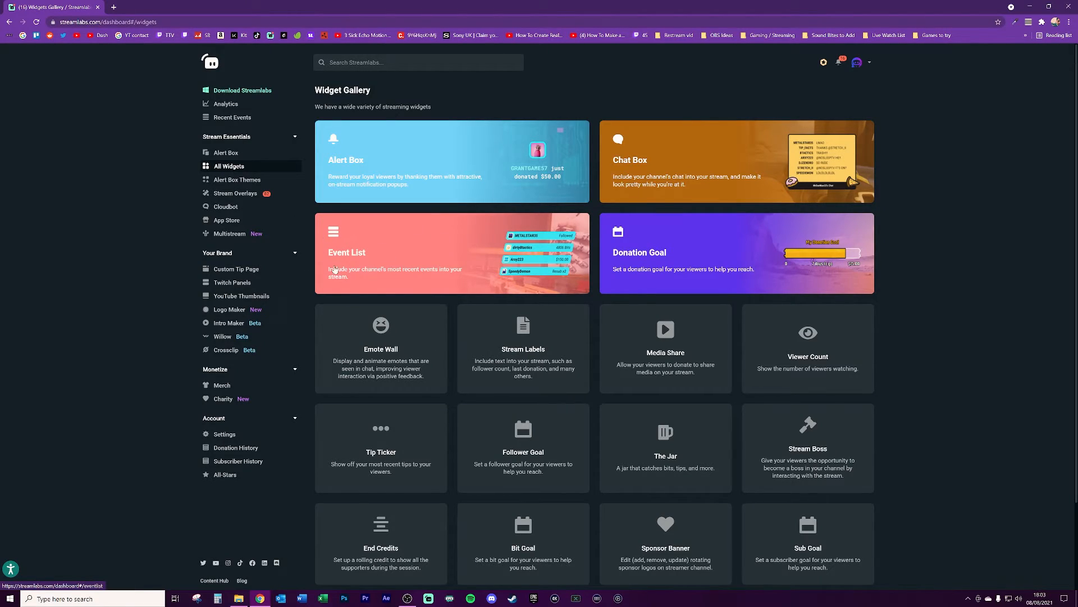
Open the Event List widget and dismiss its introduction popup.
left_click(451, 253)
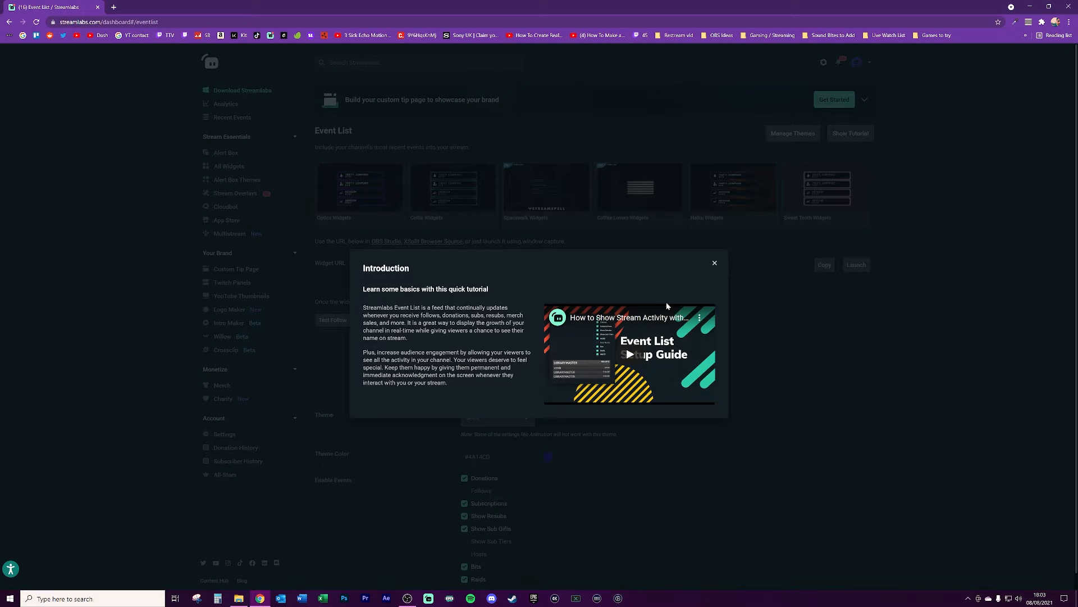
left_click(714, 263)
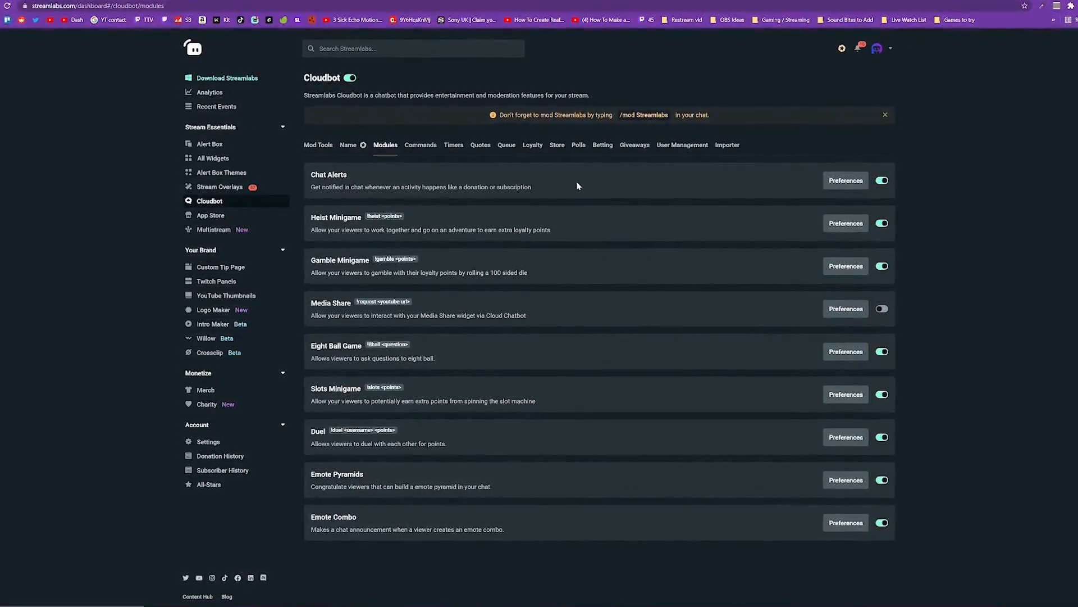
Open Chat Alerts preferences and expand the Donation alert to show its thank-you message.
left_click(846, 180)
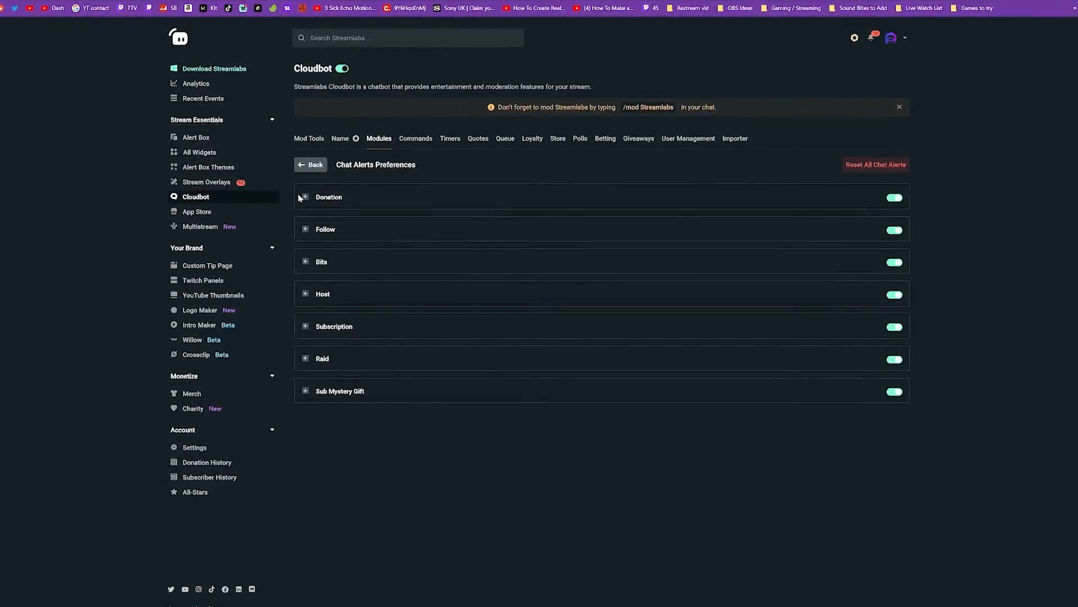
left_click(304, 197)
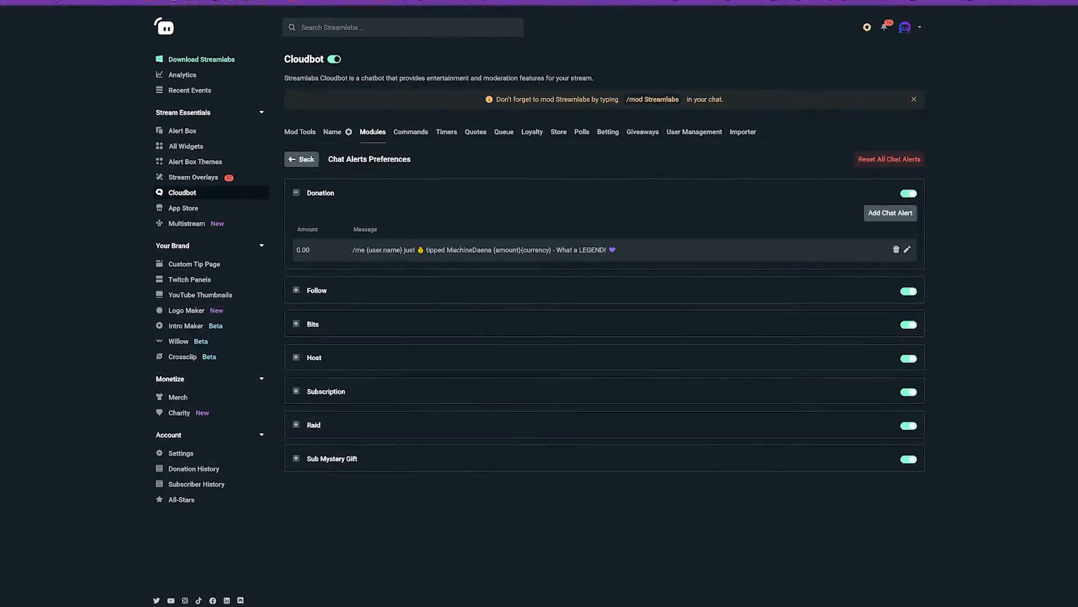